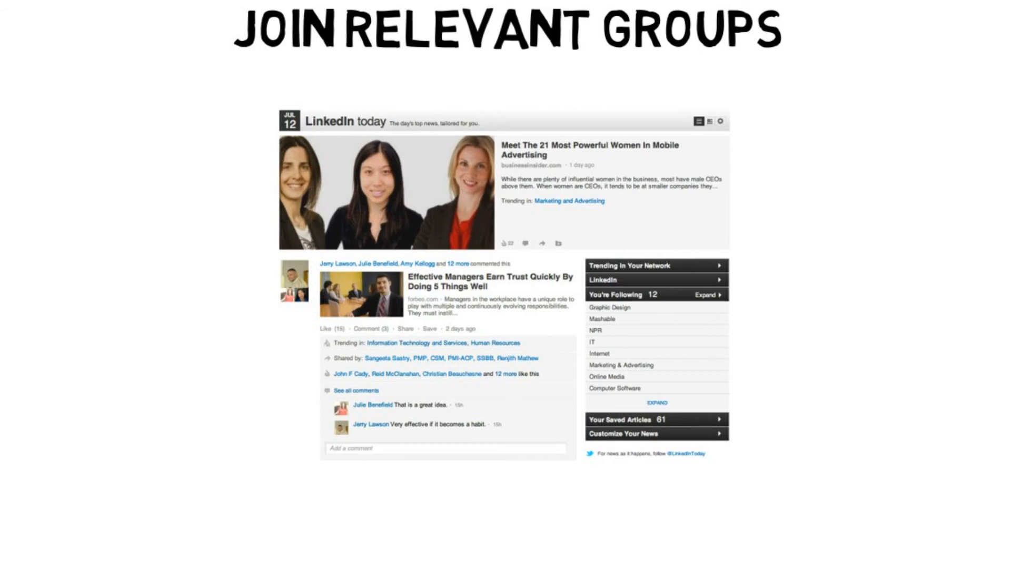
{"action": "scroll", "scroll_direction": "down", "scroll_amount": 3}
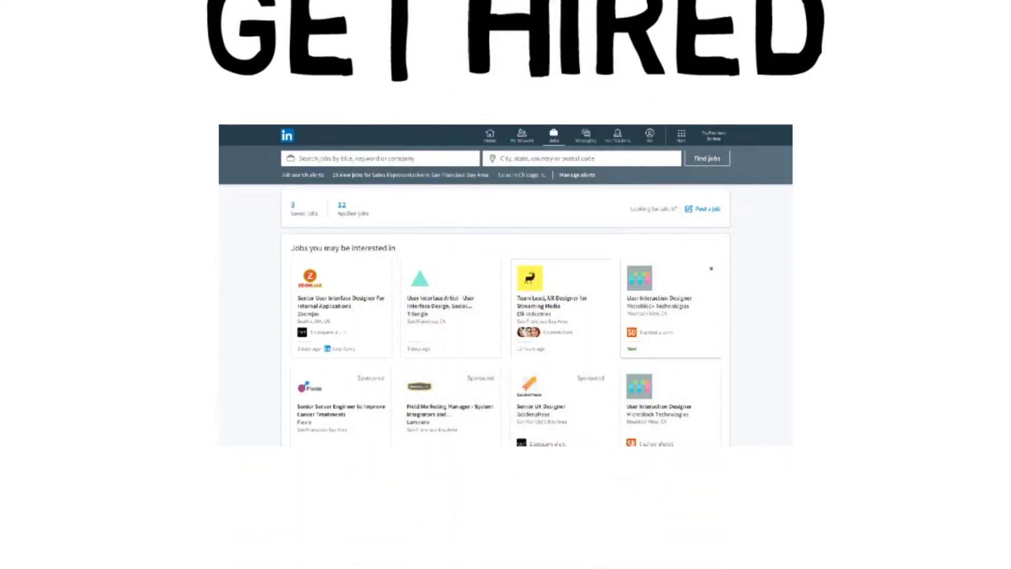
{"action": "scroll", "scroll_direction": "down", "scroll_amount": 3}
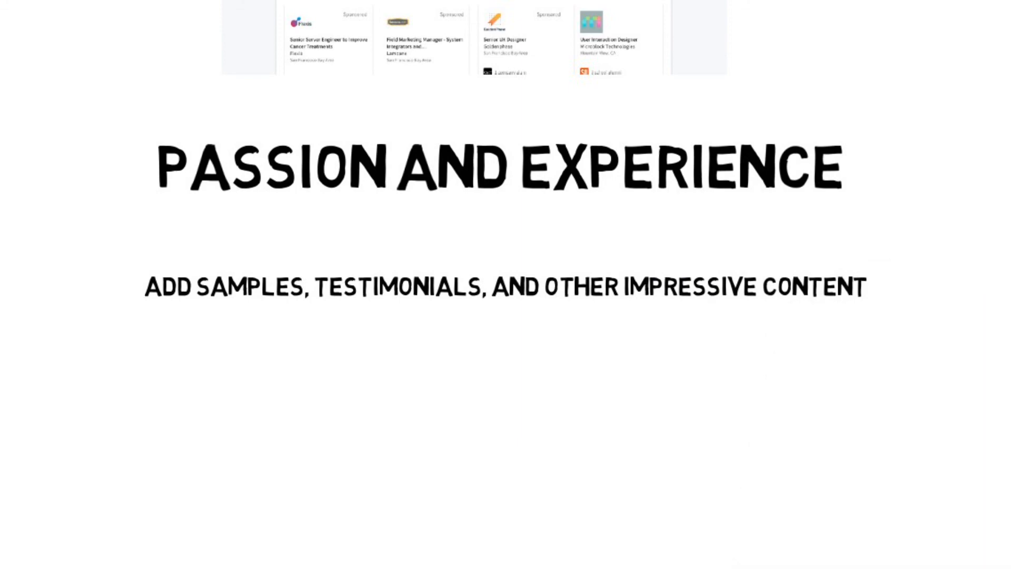
{"action": "scroll", "scroll_direction": "down", "scroll_amount": 3}
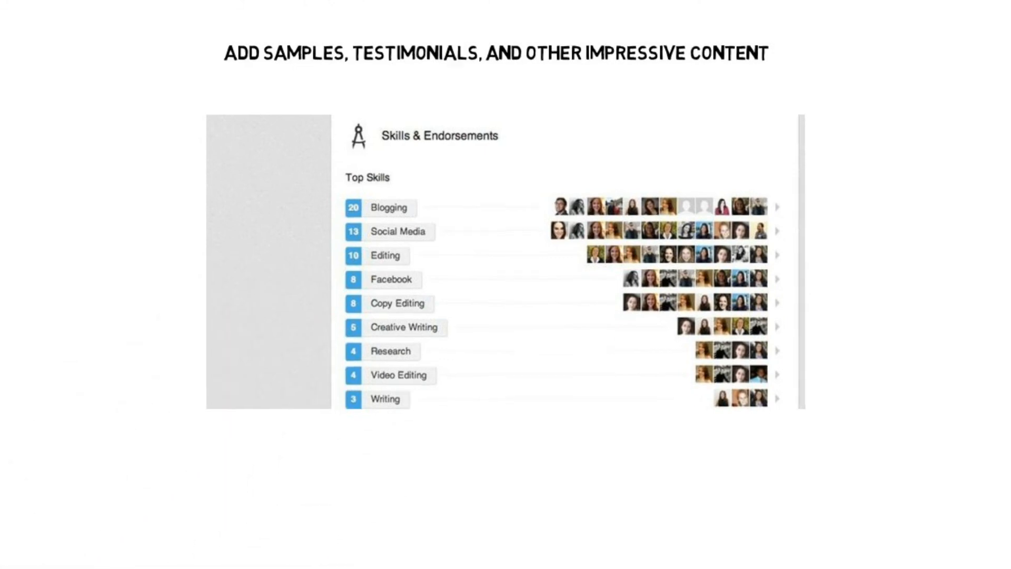
{"action": "scroll", "scroll_direction": "down", "scroll_amount": 3}
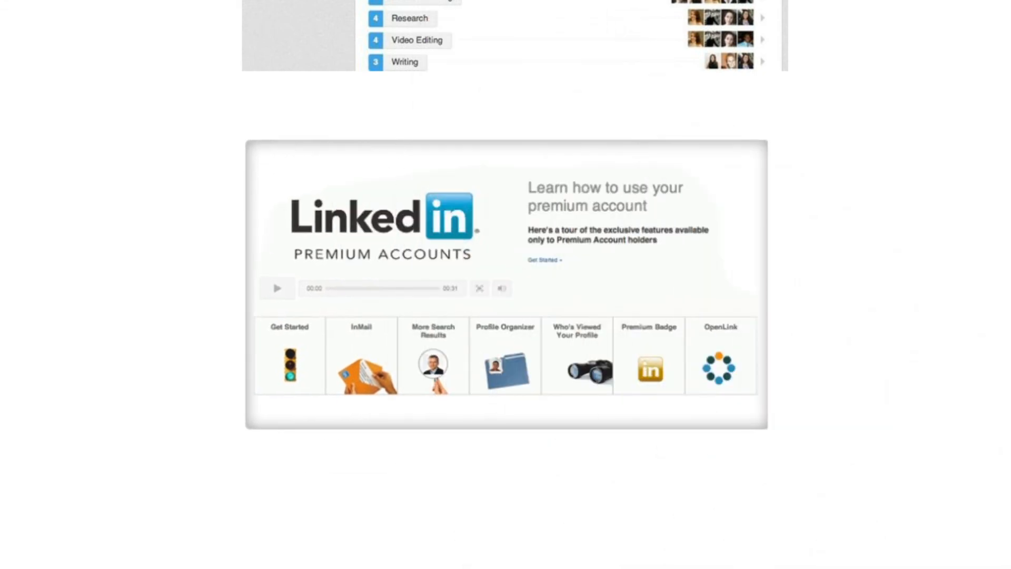